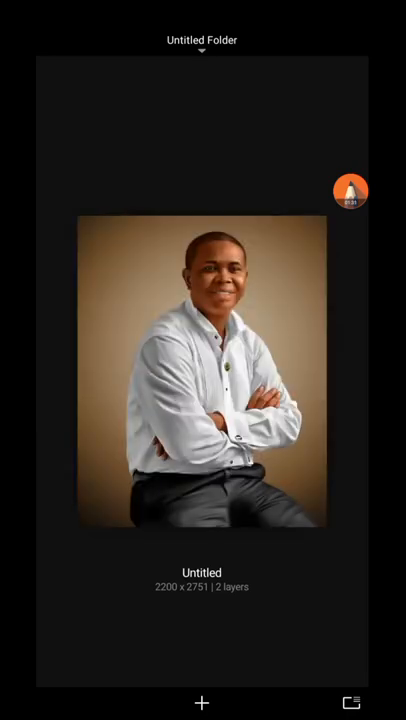
Open the Untitled portrait sketch from the gallery onto the canvas for editing
left_click(200, 374)
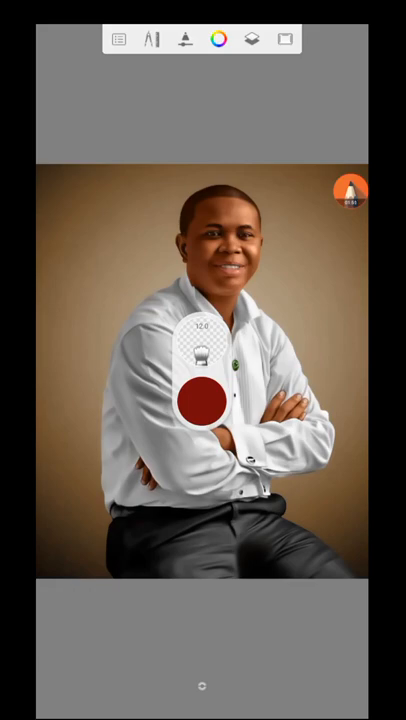
Leave the canvas and return to the gallery showing the Untitled sketch
left_click(120, 40)
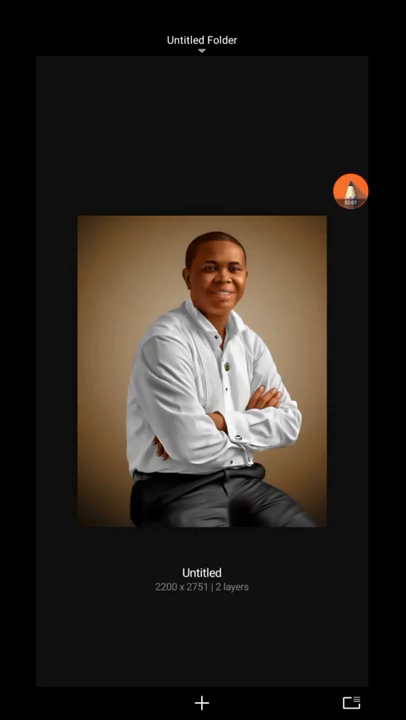
Start duplicating the Untitled sketch so its confirm and cancel controls appear
left_click(200, 374)
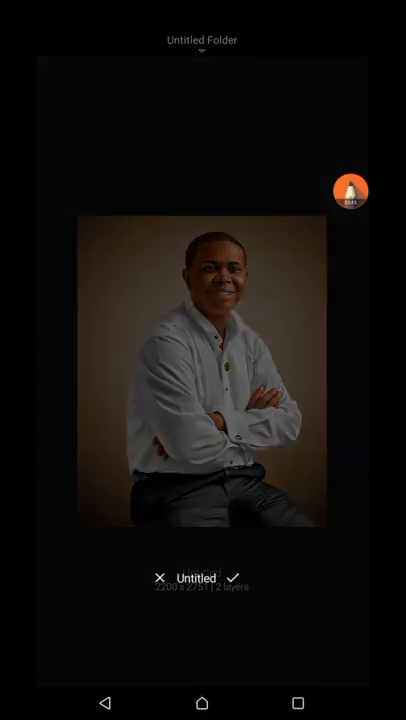
Confirm the duplicate, creating 'Untitled copy 1', and go back to the original Untitled
left_click(234, 578)
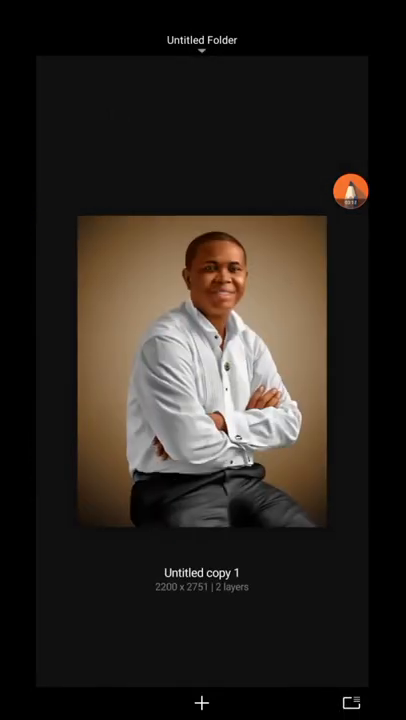
left_click(200, 376)
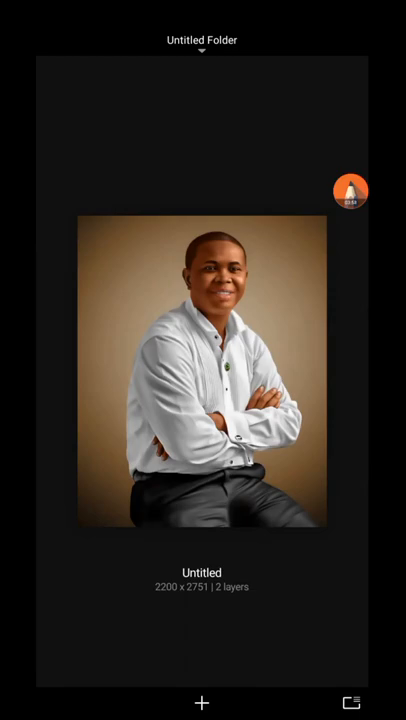
Reopen the Untitled sketch and bring up its Share options with Save to device
left_click(200, 372)
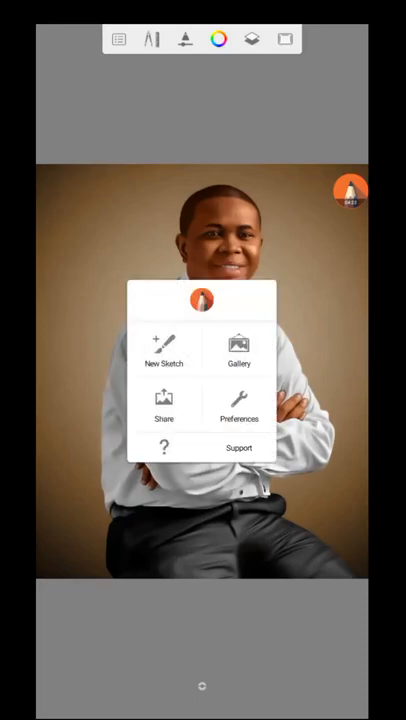
left_click(164, 410)
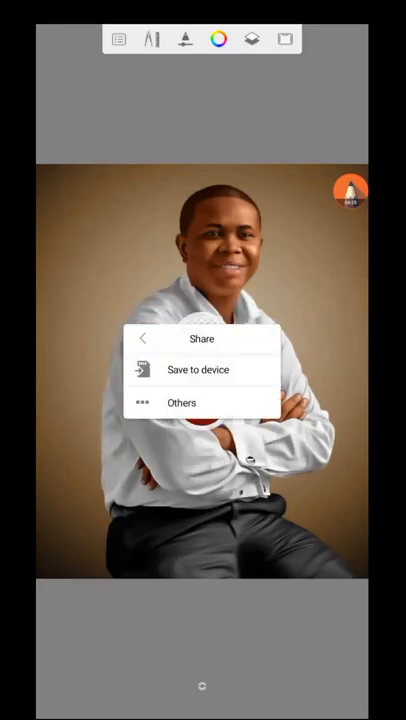